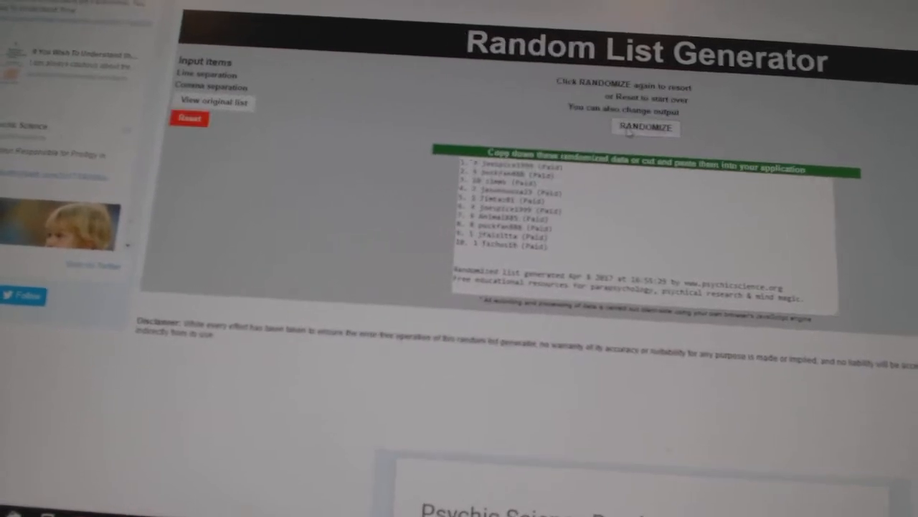
Reshuffle the ten entrant names with RANDOMIZE and bring up the context menu on them.
{"action": "left_click", "coordinate": [644, 127]}
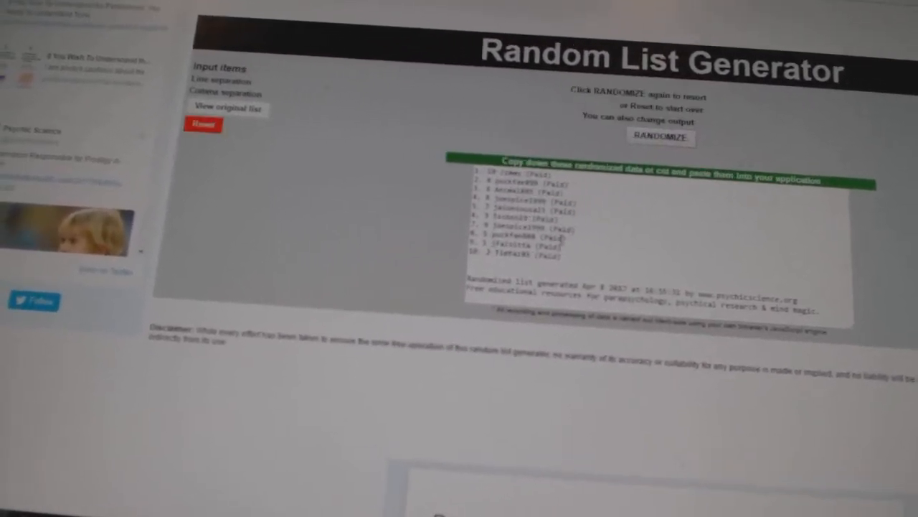
{"action": "right_click", "coordinate": [523, 216]}
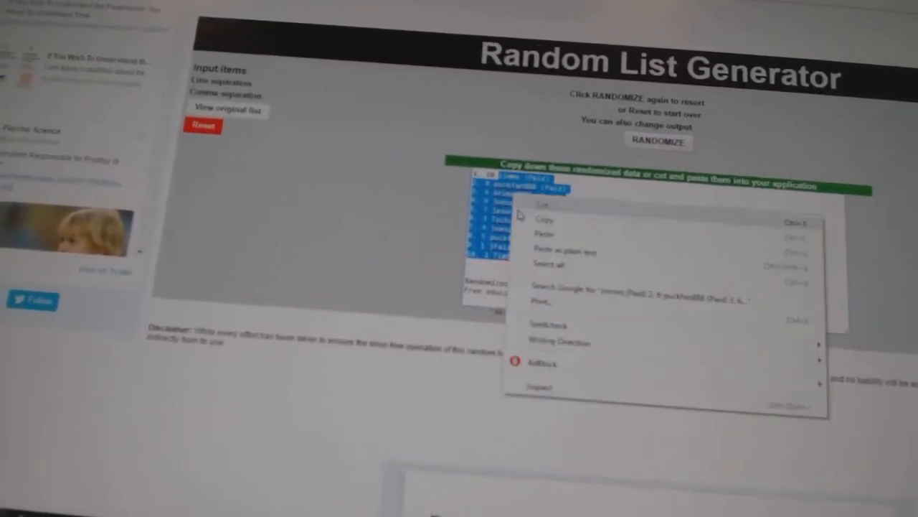